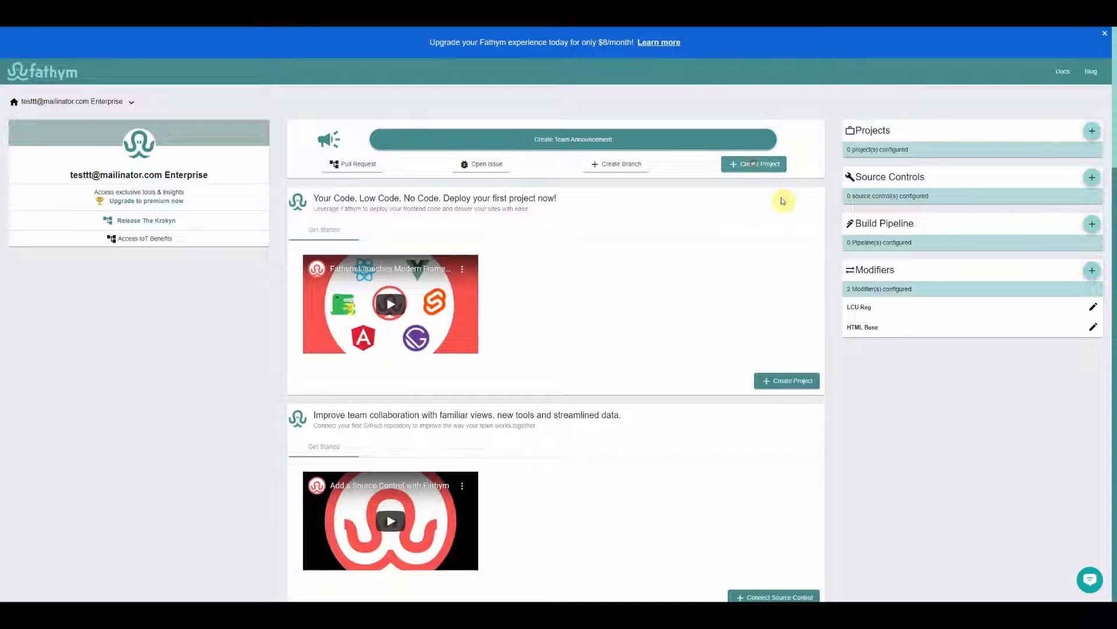
Create a new project from the Docusaurus - Documentation open source template
{"action": "left_click", "coordinate": [754, 163]}
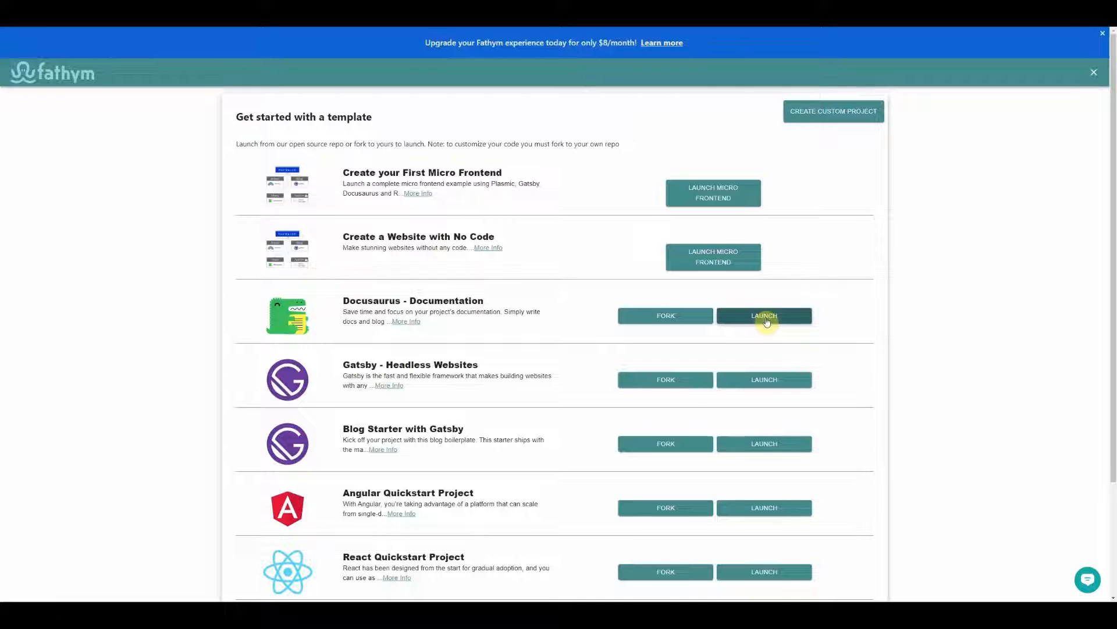
{"action": "left_click", "coordinate": [763, 315]}
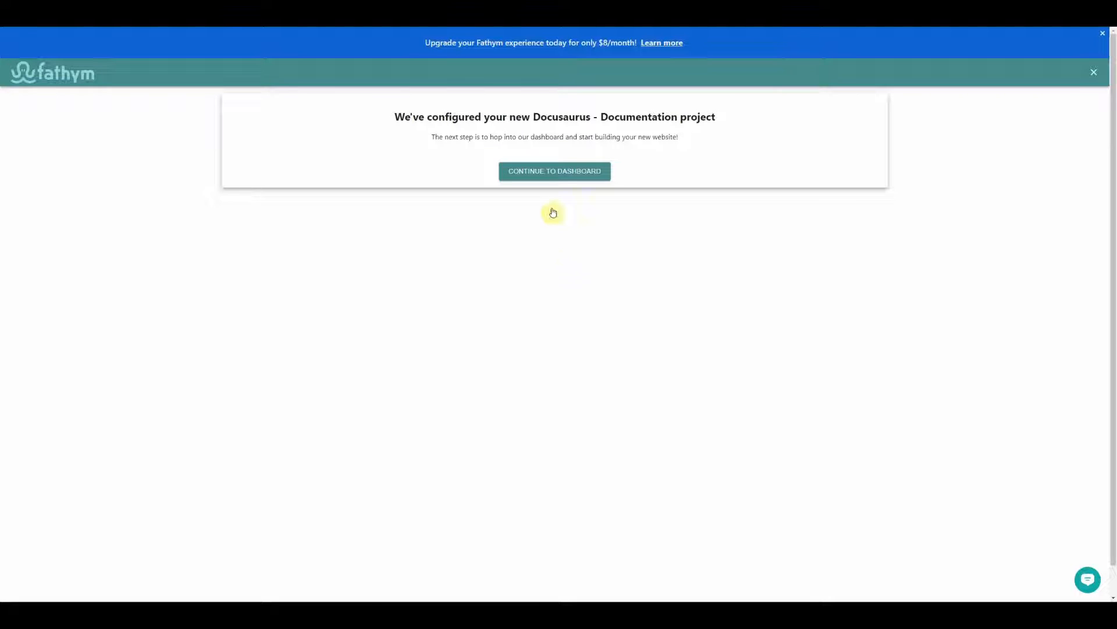
From the project dashboard, edit the Docusaurus - Documentation - Open Source app and bring up its Processor Details
{"action": "left_click", "coordinate": [554, 170]}
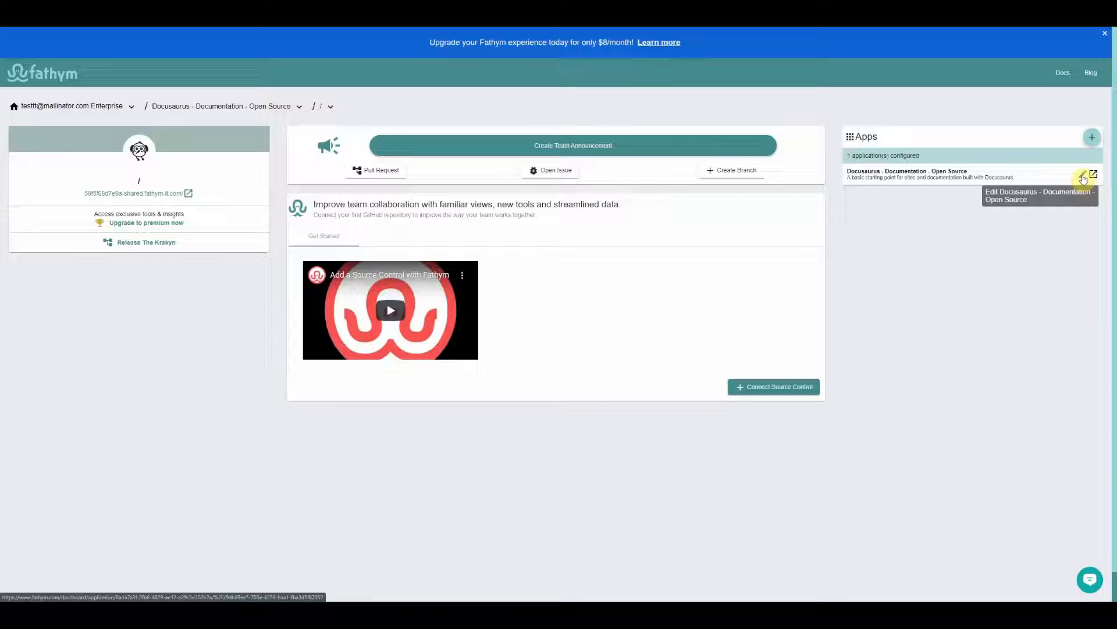
{"action": "left_click", "coordinate": [1085, 175]}
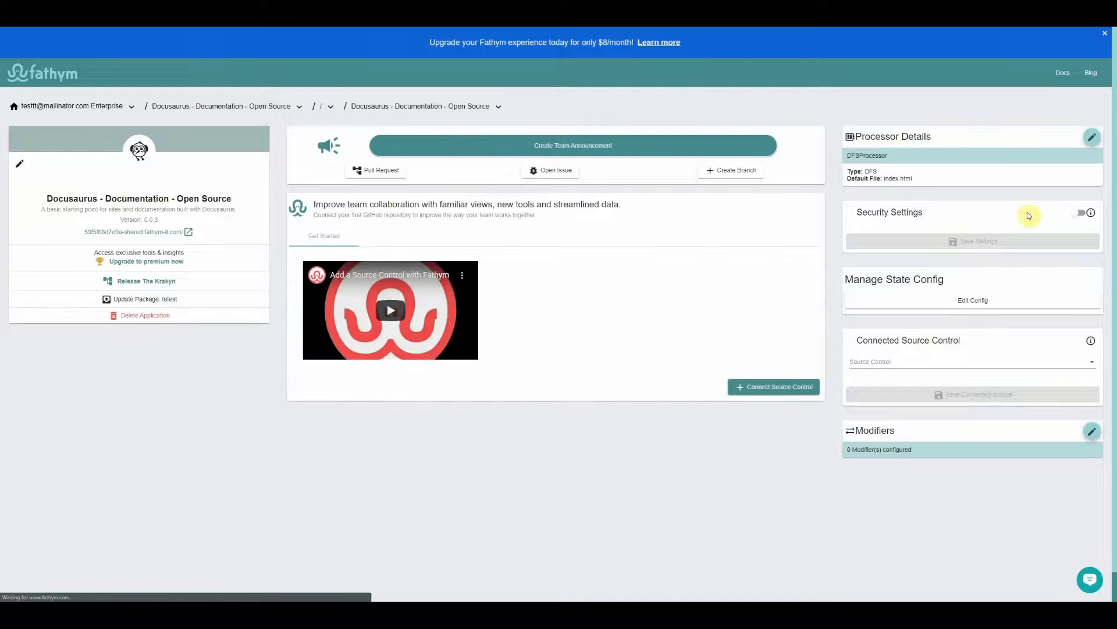
{"action": "left_click", "coordinate": [1092, 137]}
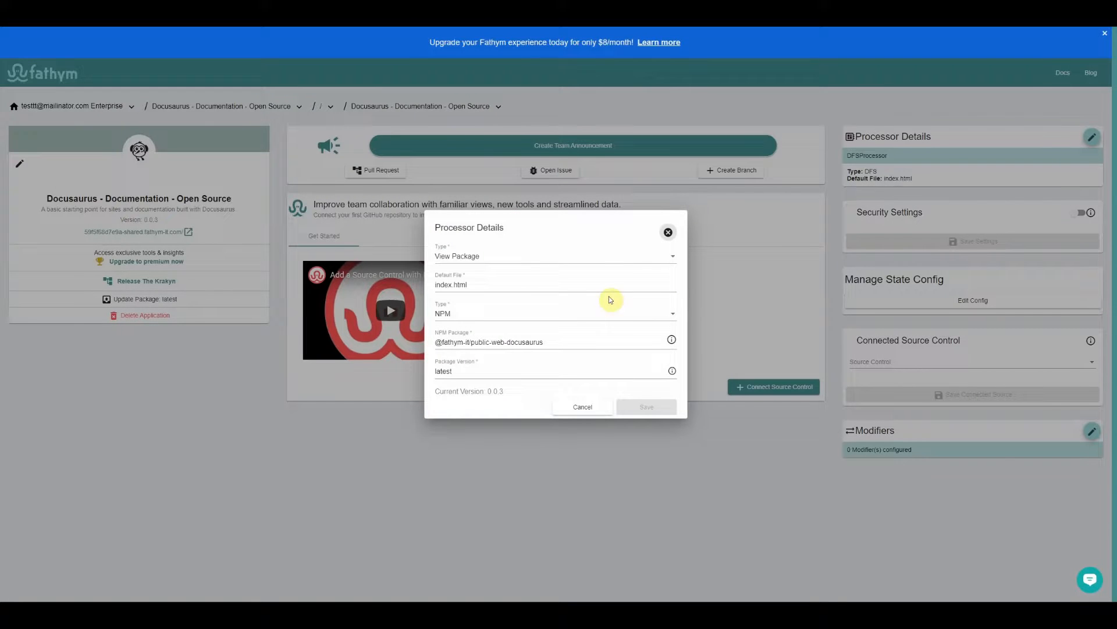
{"action": "mouse_move", "coordinate": [572, 326]}
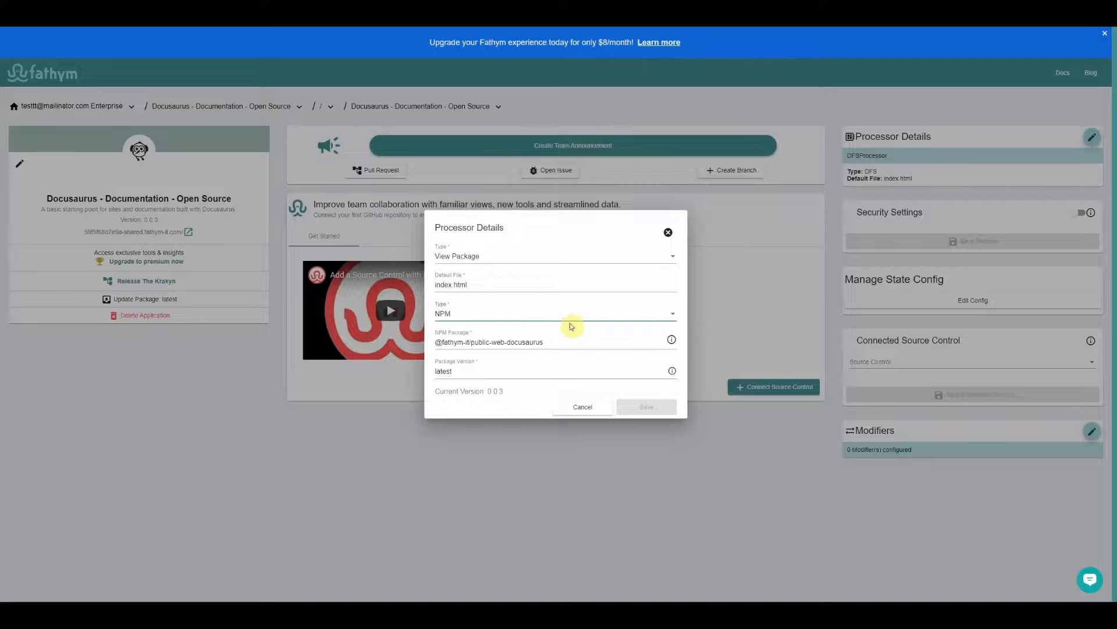